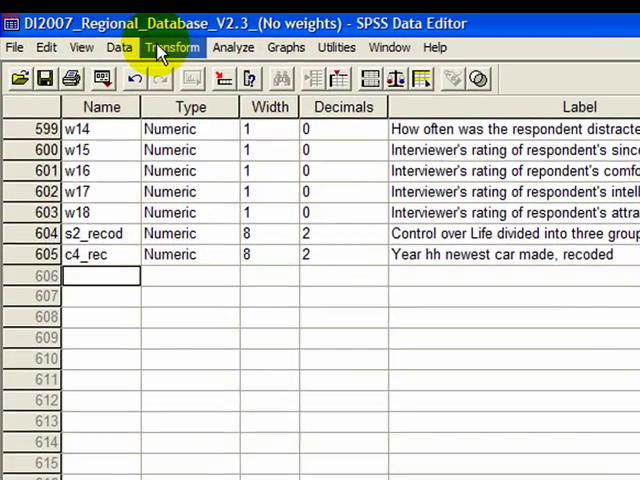
- Open Recode into Different Variables from the Transform menu
left_click(172, 47)
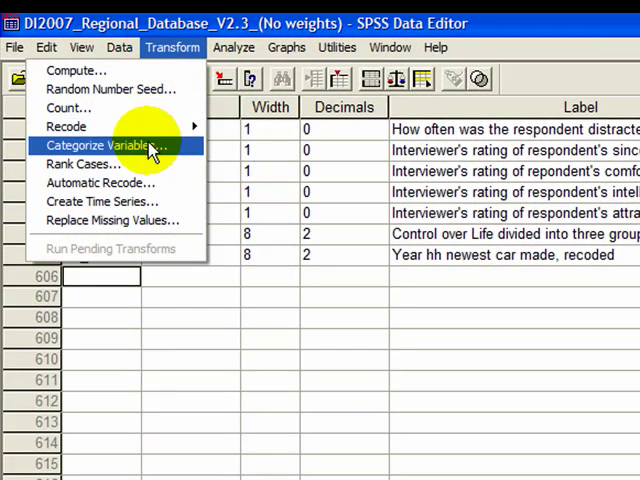
mouse_move(66, 126)
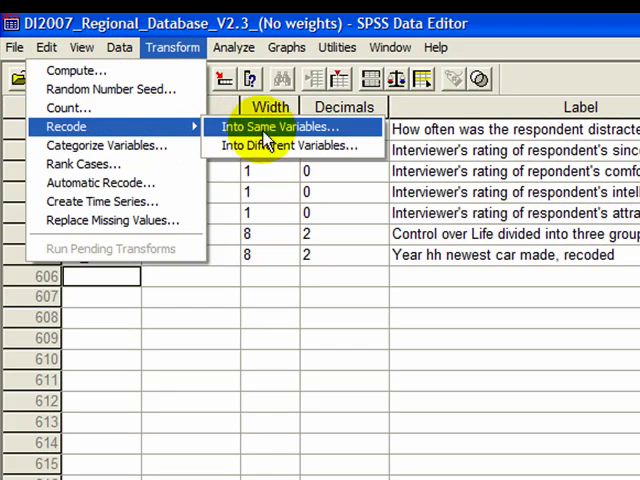
mouse_move(290, 145)
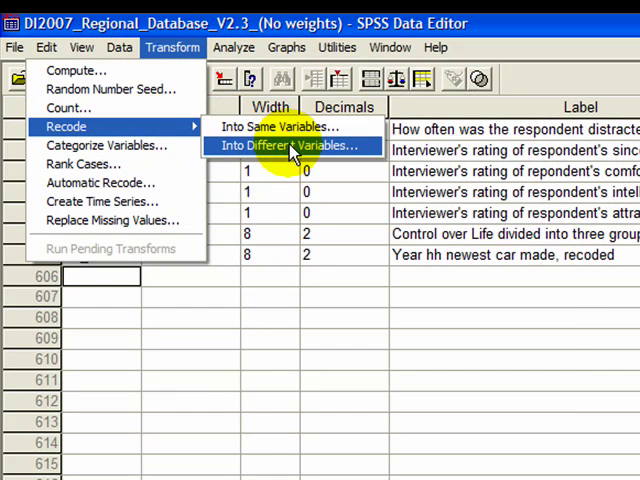
left_click(278, 145)
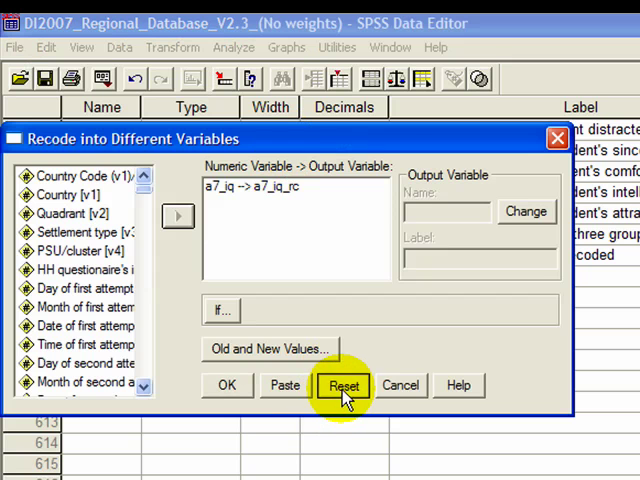
- Reset the dialog and map a7_iq to new variable a7_iq_rc, labelled 'Videocast EX (Year of Indiv…'
left_click(343, 385)
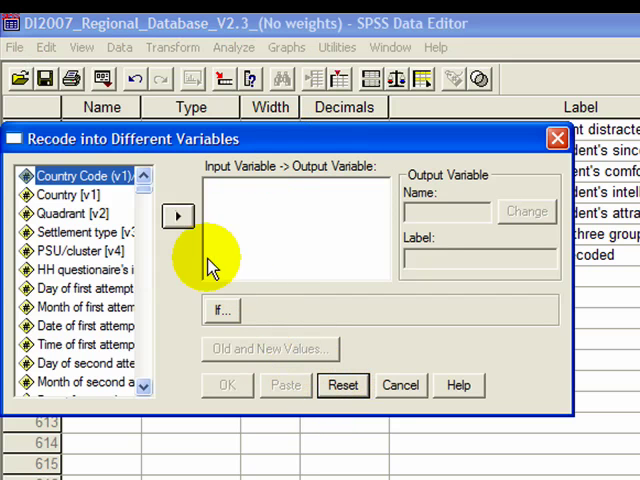
mouse_move(150, 200)
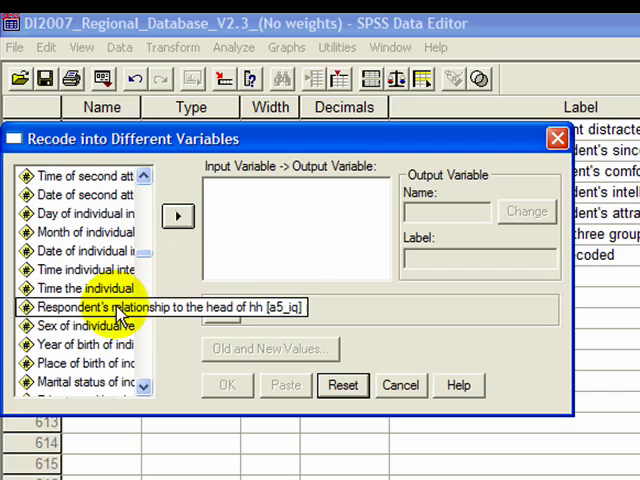
left_click(85, 344)
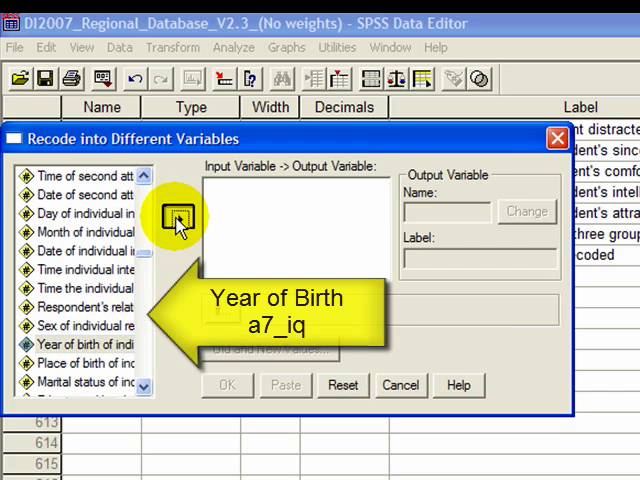
left_click(178, 216)
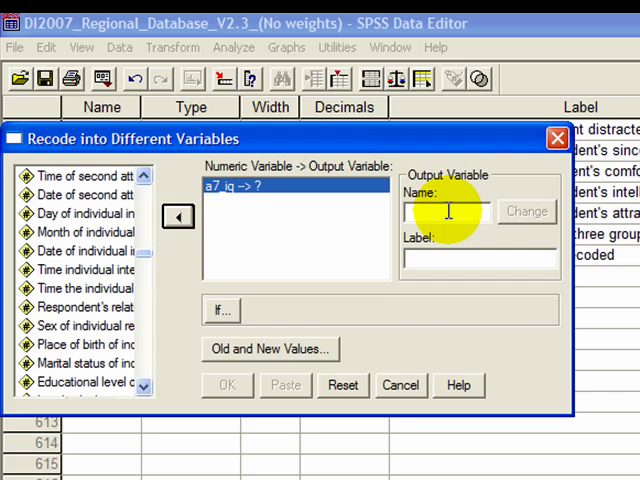
type("a7riq")
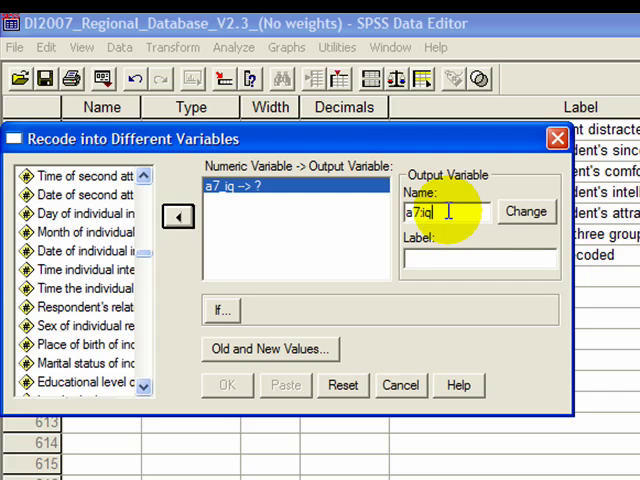
type("_")
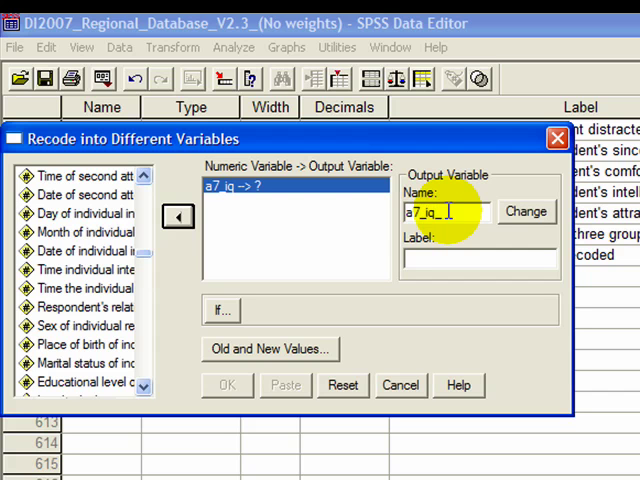
type("rc")
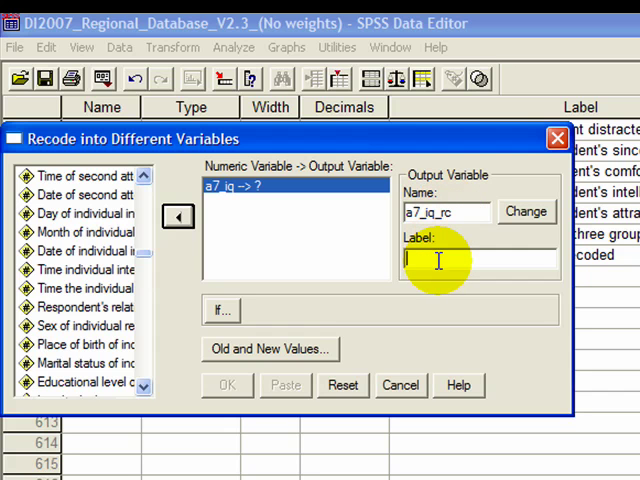
type("Video")
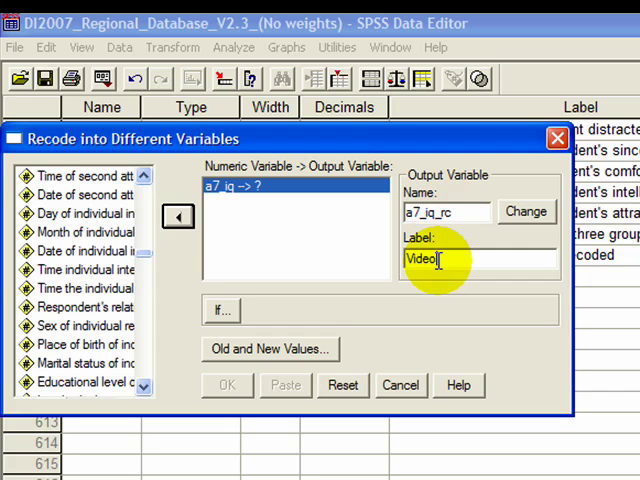
type("cast EX (Y")
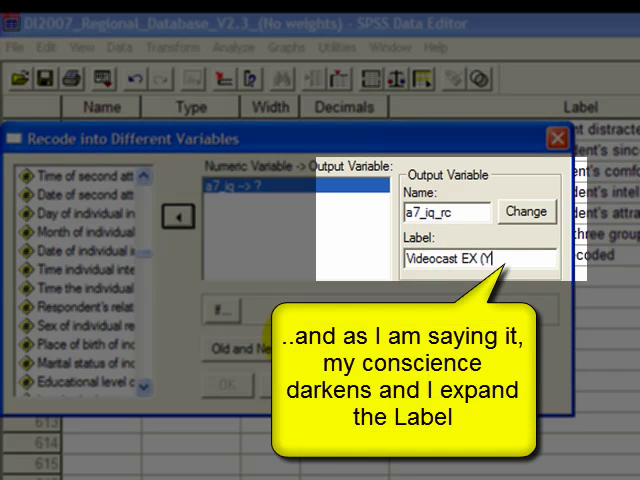
type("ear of Indiv)")
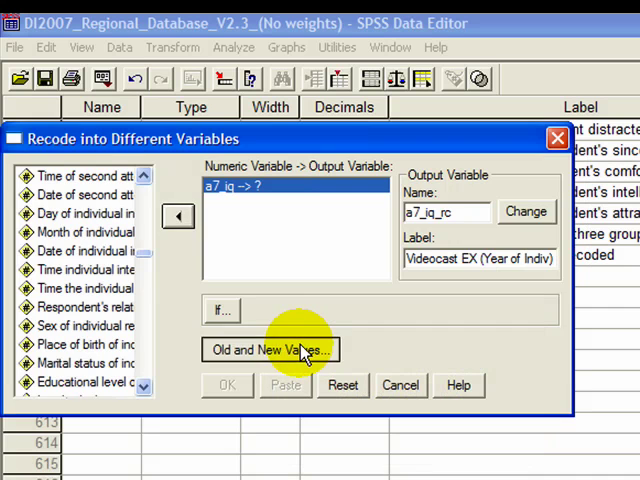
- In Old and New Values, add lowest–1947 → 1, 1948–1967 → 2, 1968–highest → 3
left_click(270, 350)
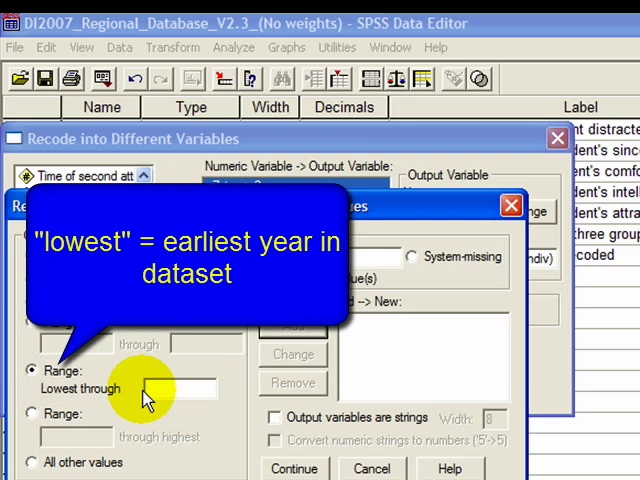
type("1")
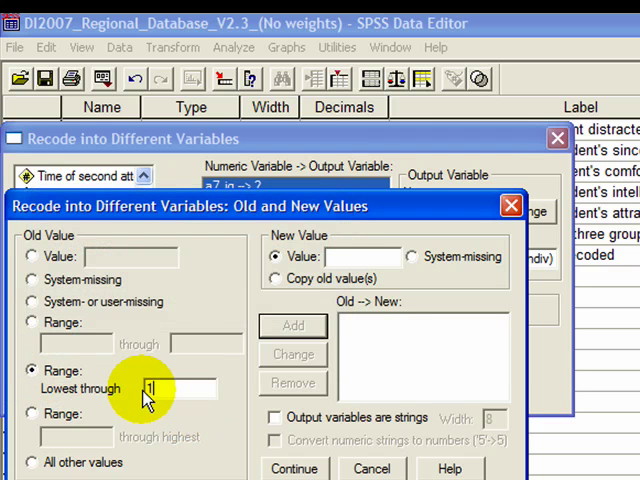
type("1947")
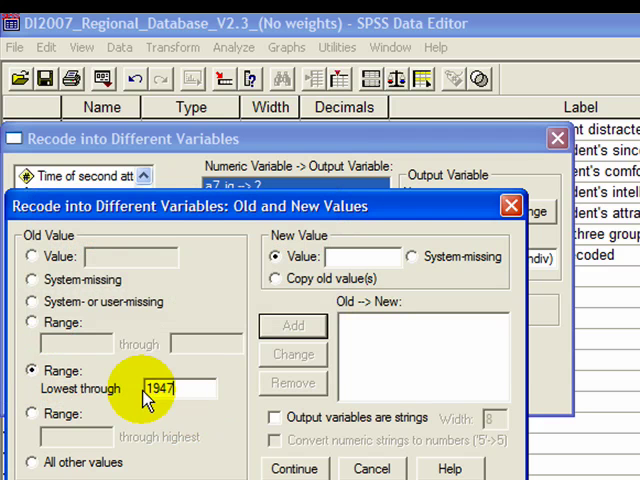
left_click(365, 256)
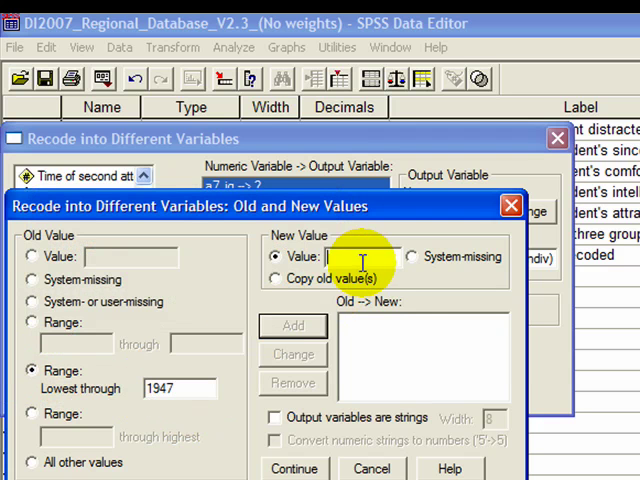
left_click(293, 325)
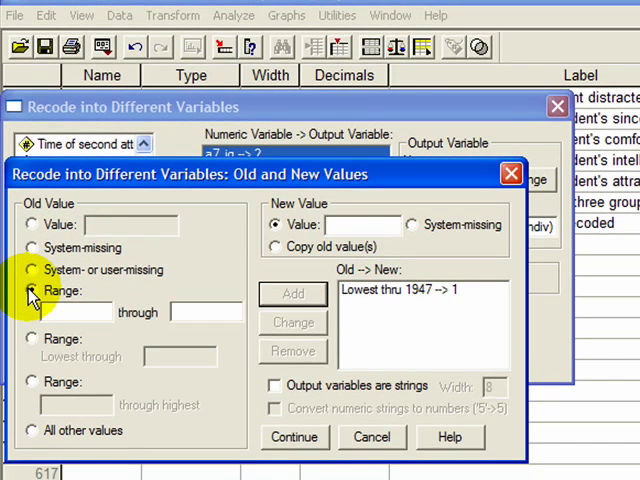
type("1948")
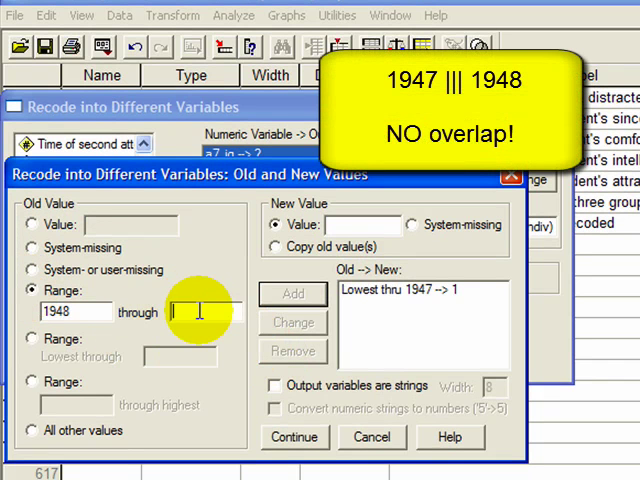
type("1967")
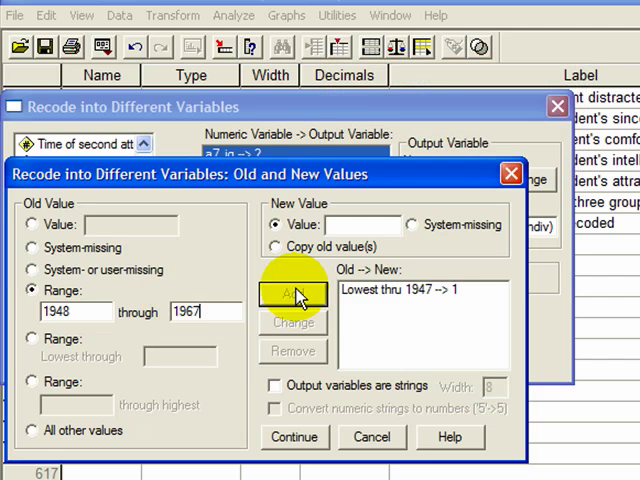
left_click(360, 225)
type("2")
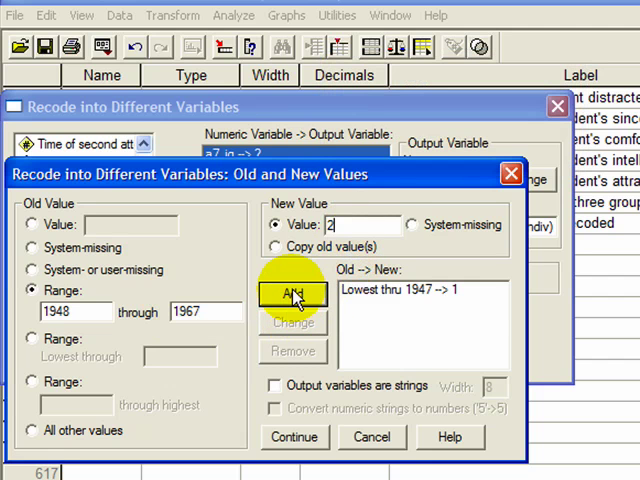
left_click(292, 295)
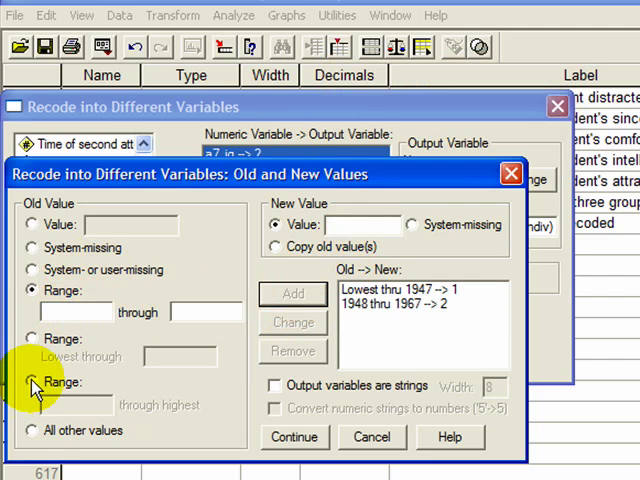
left_click(33, 382)
type("3")
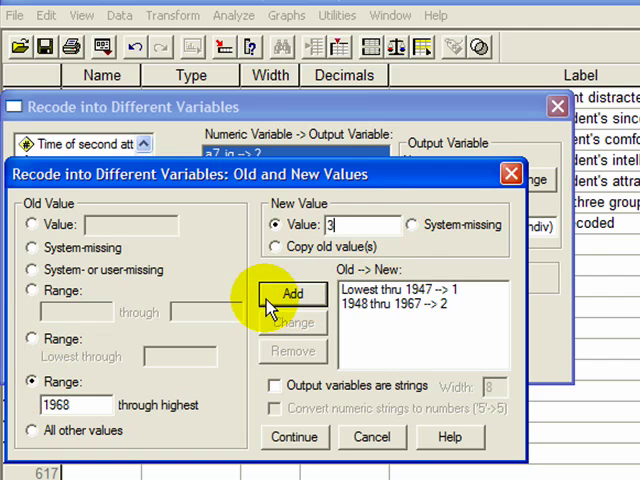
left_click(292, 293)
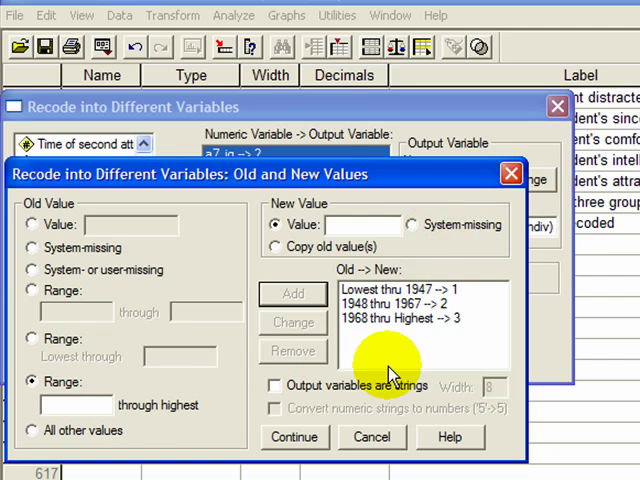
mouse_move(365, 410)
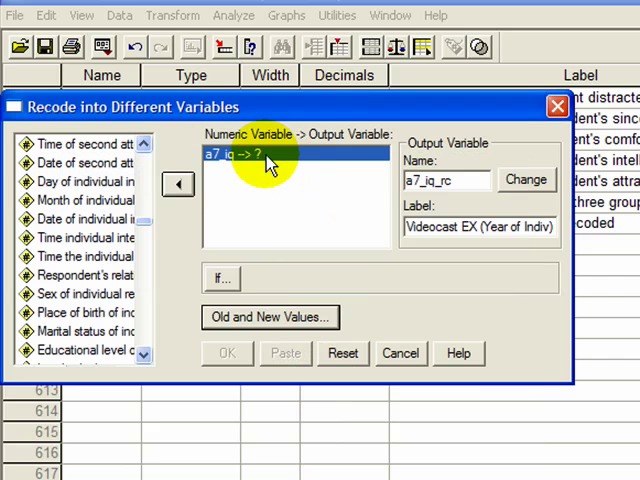
mouse_move(335, 160)
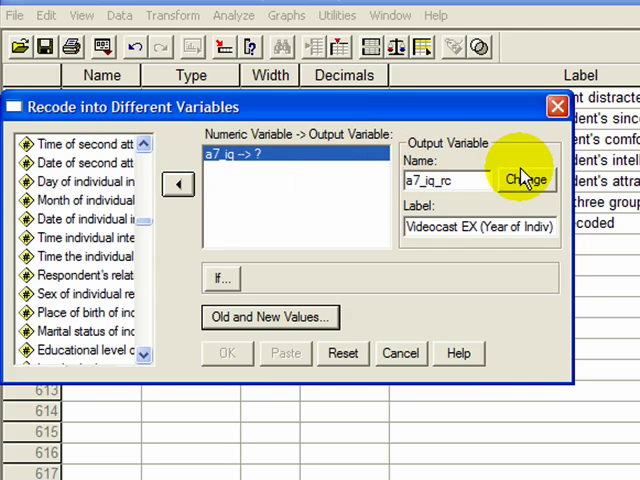
left_click(526, 179)
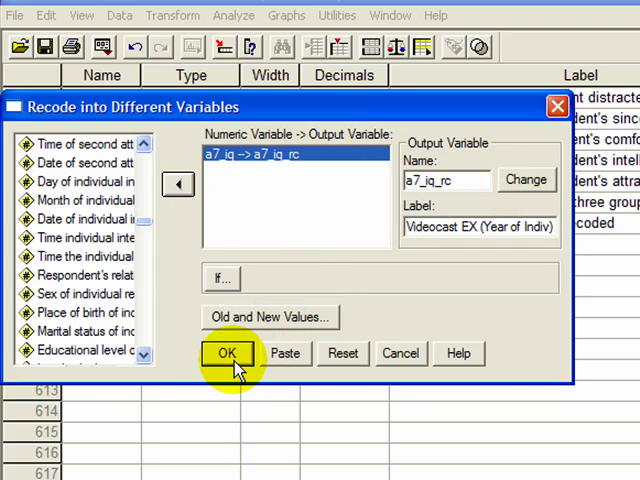
left_click(227, 353)
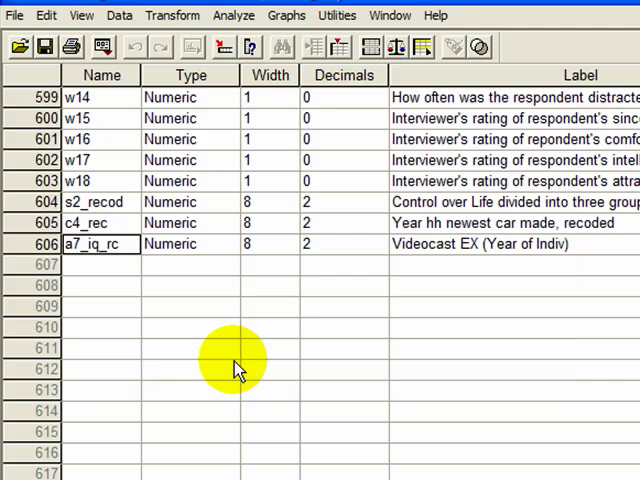
left_click(515, 243)
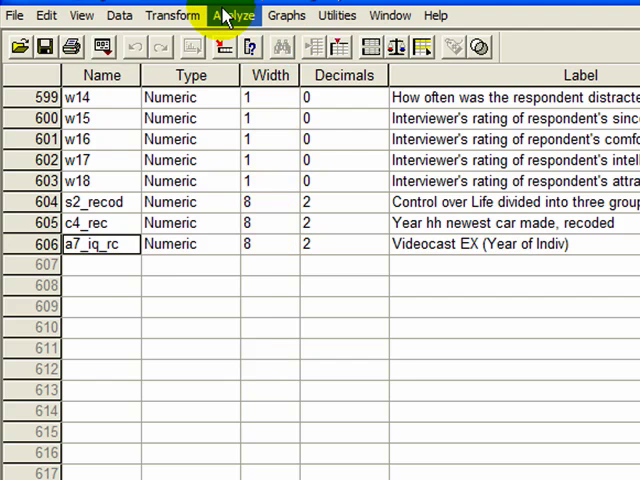
- Run Crosstabs with a7_iq_rc in rows, Control over Life (s2_recod) in columns, row percentages
left_click(234, 14)
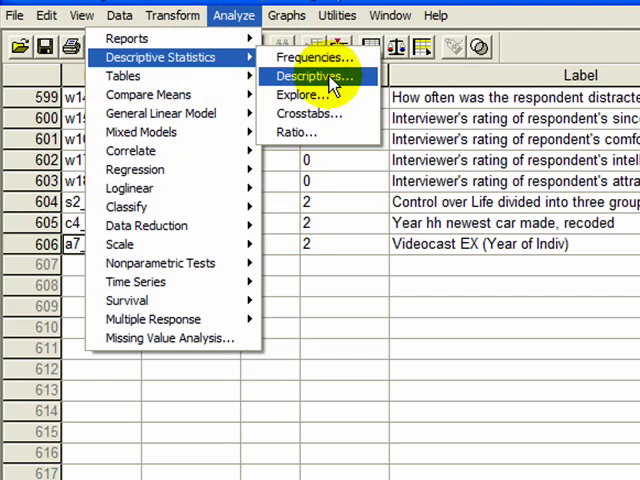
left_click(308, 113)
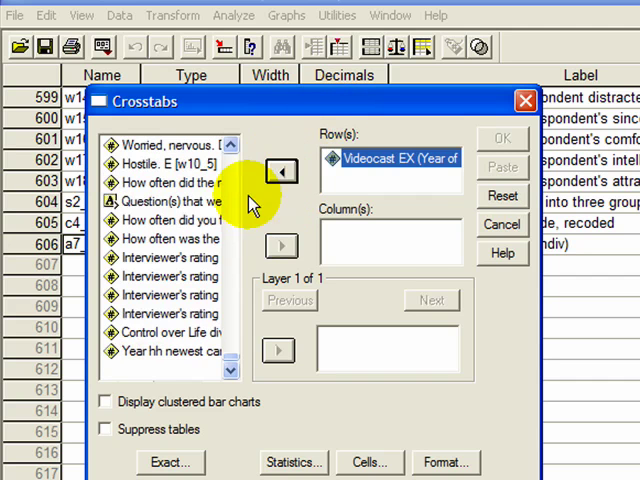
left_click(170, 332)
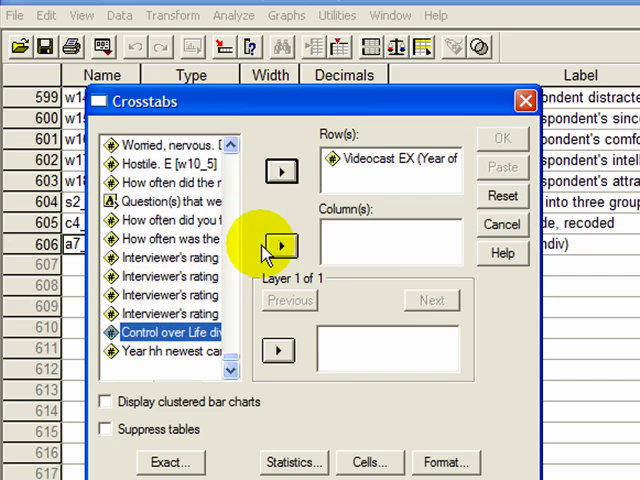
left_click(281, 245)
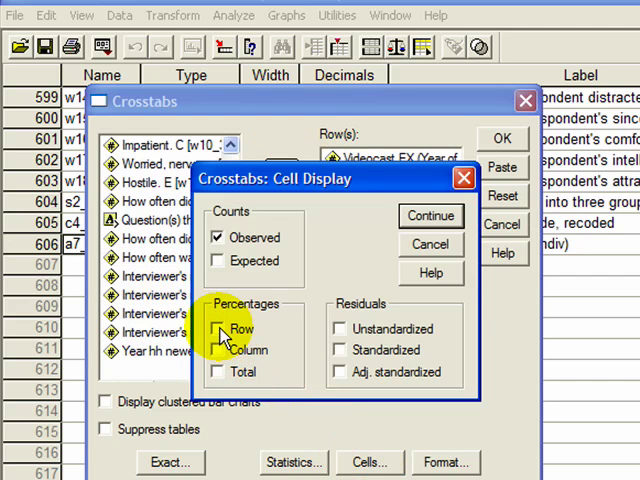
left_click(218, 329)
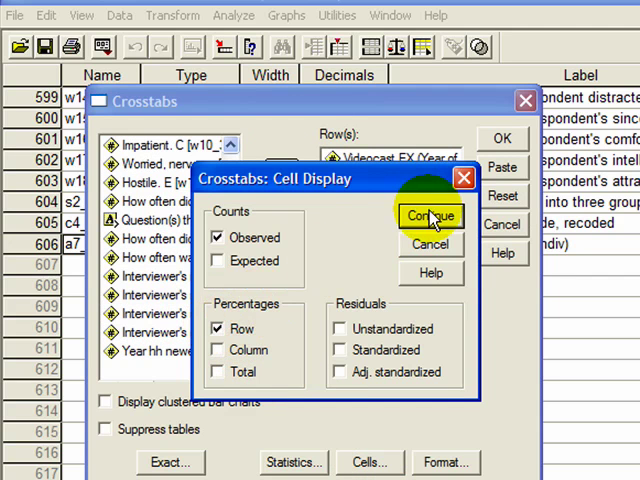
left_click(430, 216)
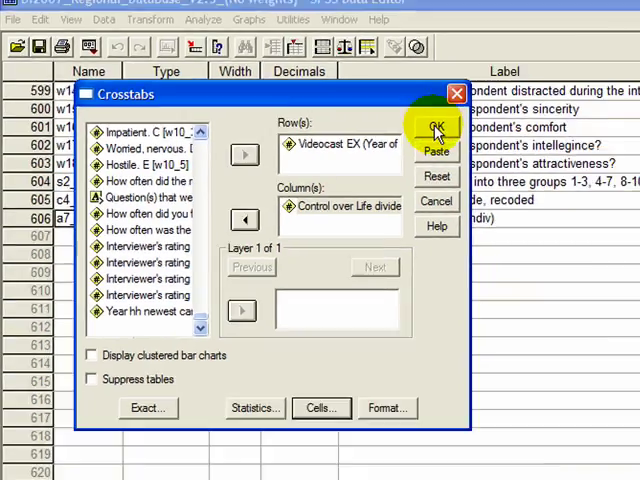
left_click(436, 127)
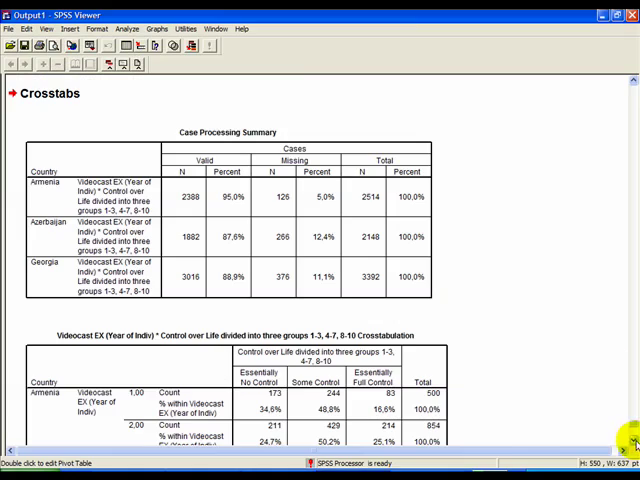
- Scroll the output and return to Variable View, where a7_iq_rc has no value labels
scroll("down", 3)
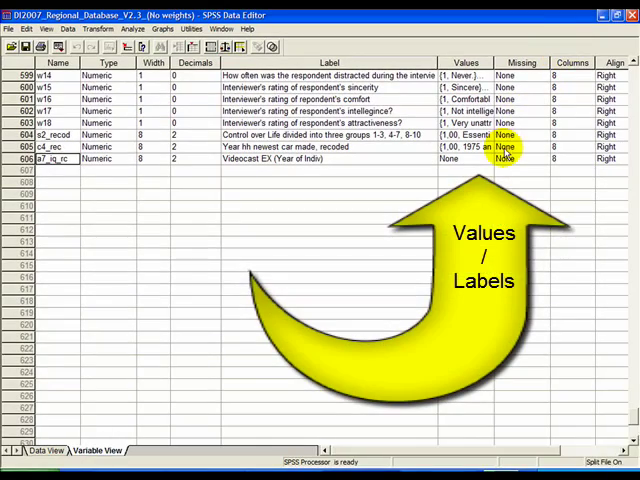
- Label a7_iq_rc values: 1 '60 years and older', 2 '40 - 59', 3 '39 and younger'
left_click(491, 158)
type("1")
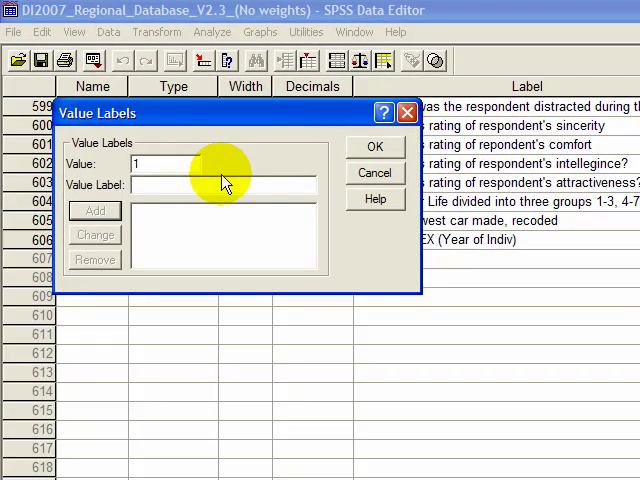
type("60 years and older")
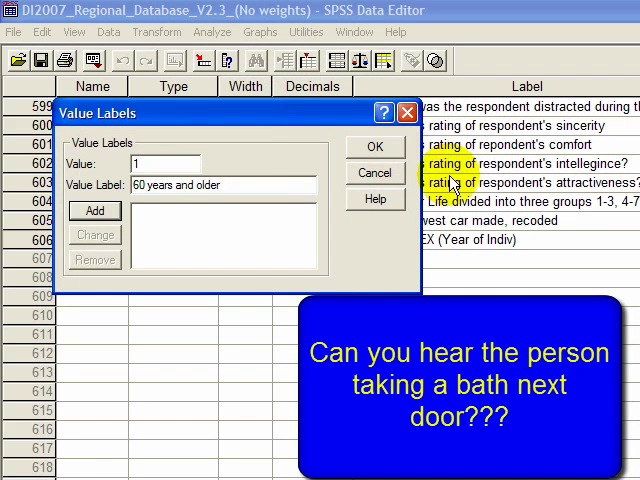
left_click(94, 211)
type("4")
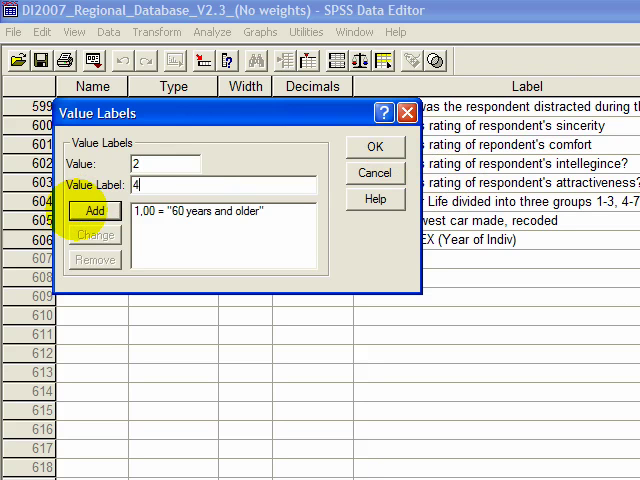
type("0 -")
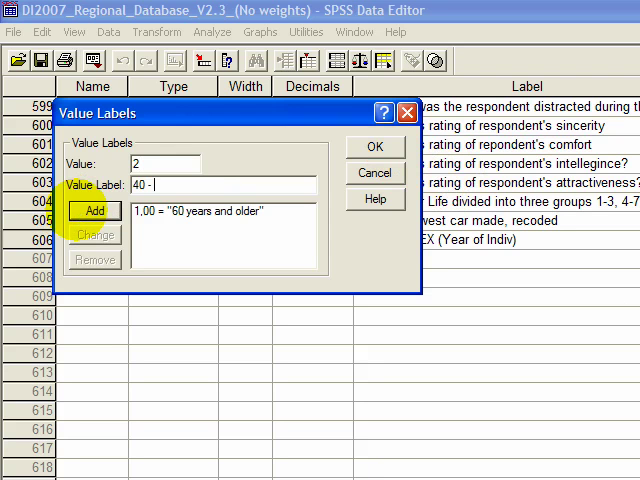
left_click(94, 210)
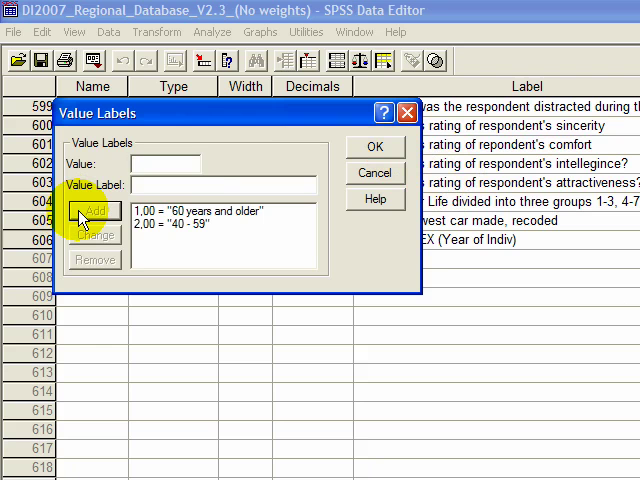
type("3")
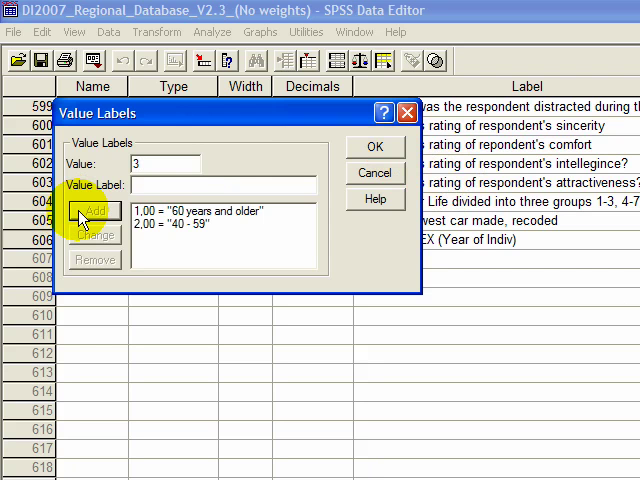
type("39 and younger")
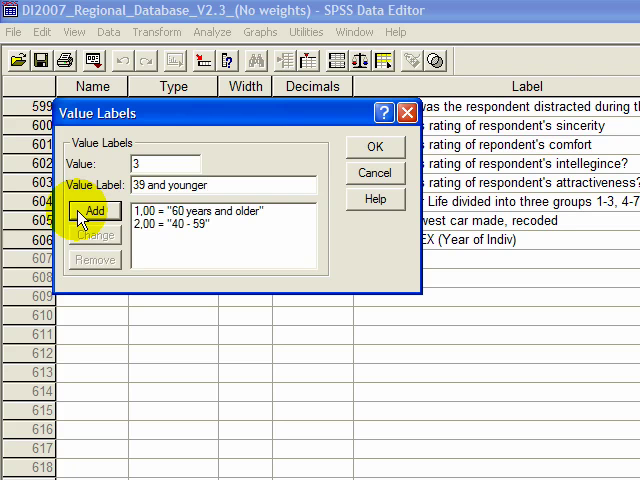
left_click(92, 207)
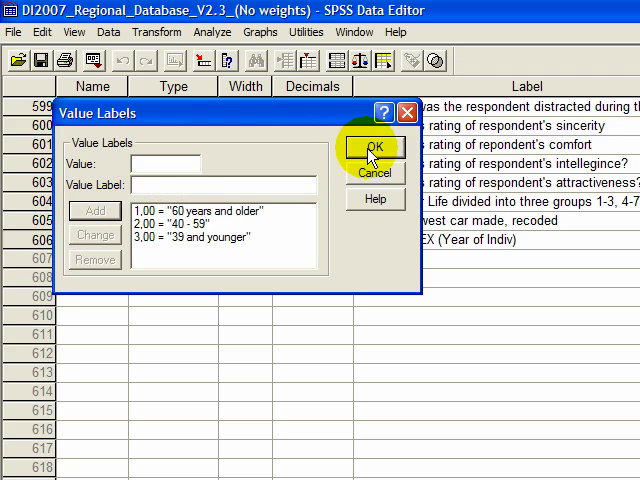
left_click(371, 147)
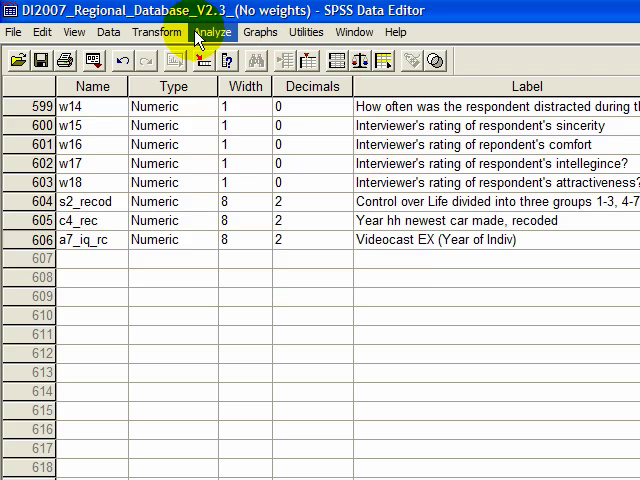
- Rerun Crosstabs with the same a7_iq_rc by s2_recod variables unchanged
left_click(212, 31)
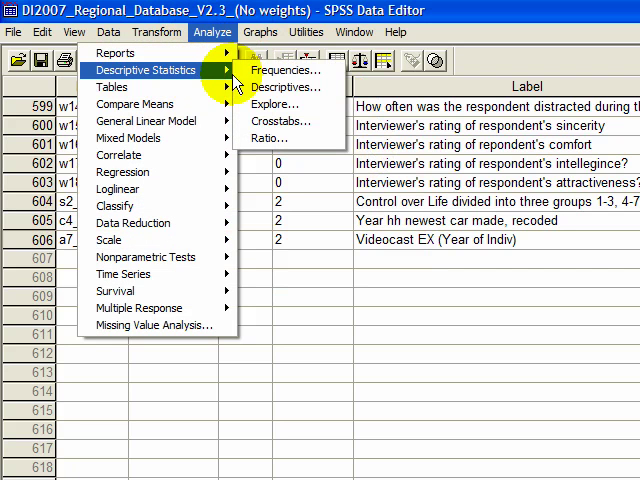
mouse_move(283, 126)
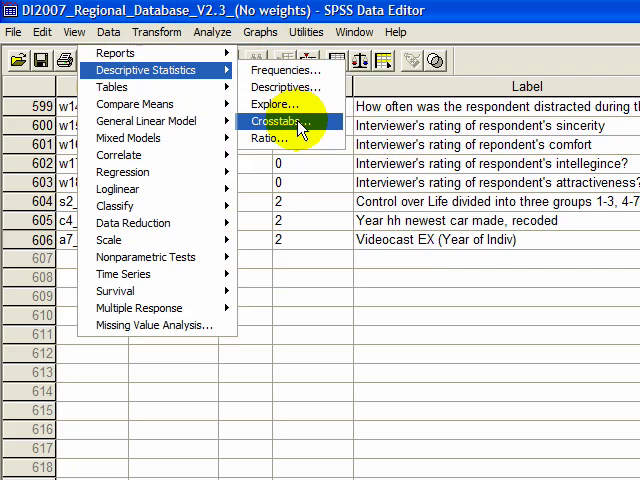
left_click(288, 121)
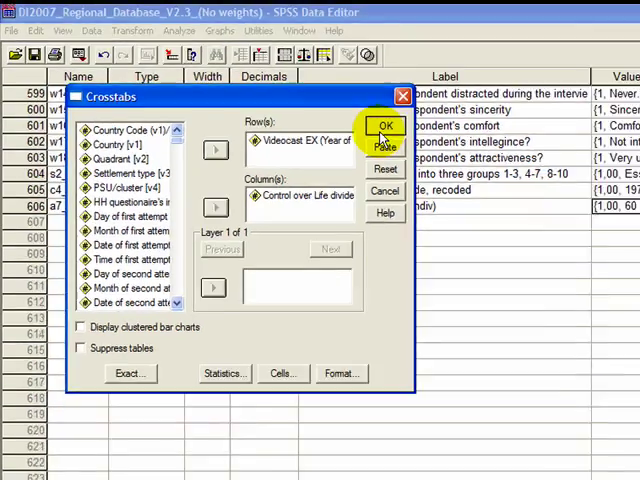
left_click(386, 125)
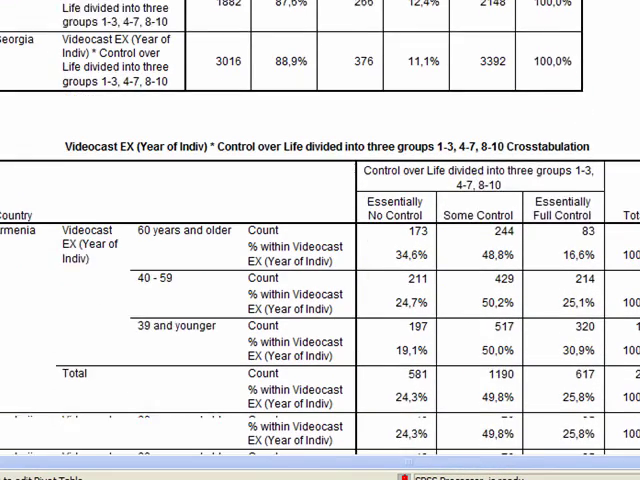
- Scroll through the labelled crosstab output, then switch back to Variable View
scroll("down", 3)
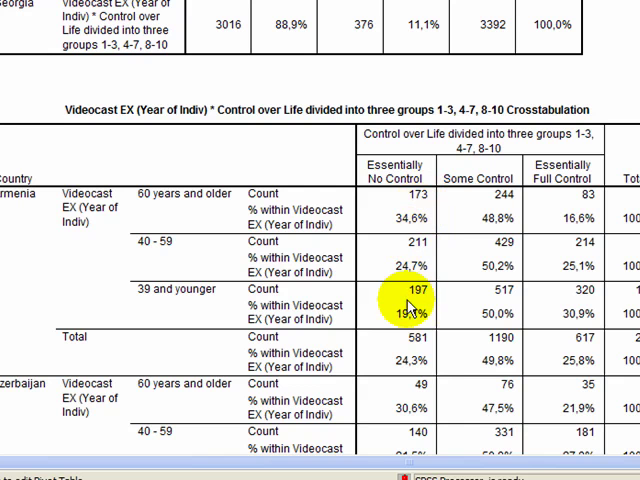
left_click(410, 200)
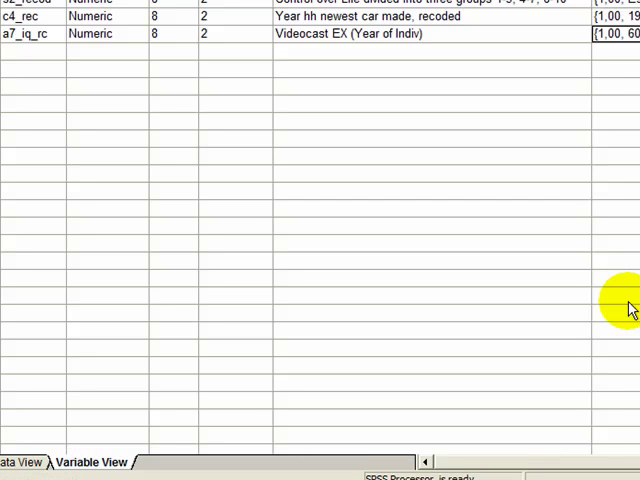
- Switch to the 'Syntax Recode & Experiment' editor and click into the VALUE LABELS lines
key("alt+tab")
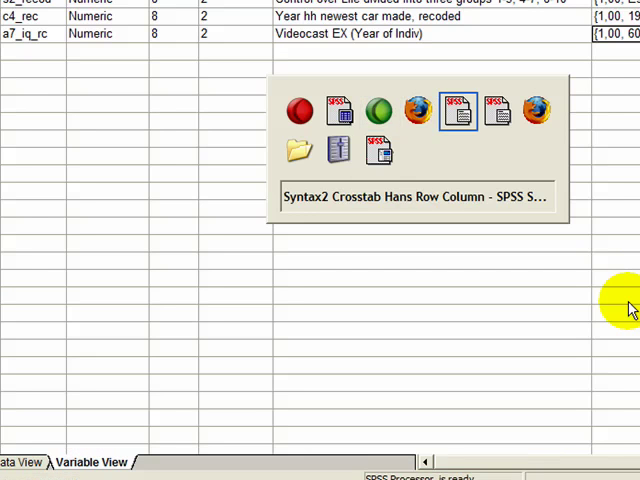
left_click(457, 110)
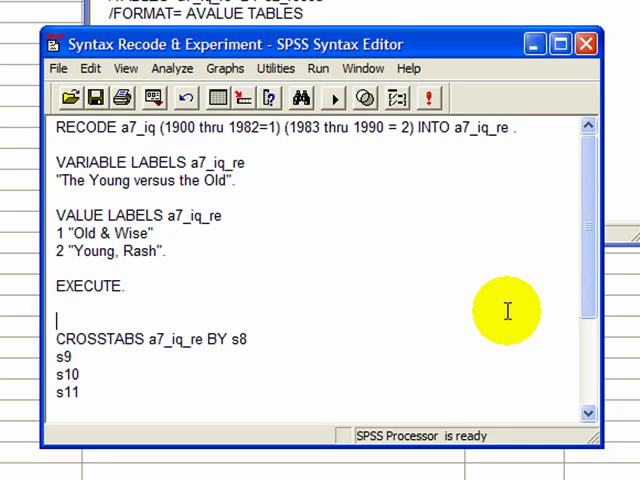
left_click(54, 250)
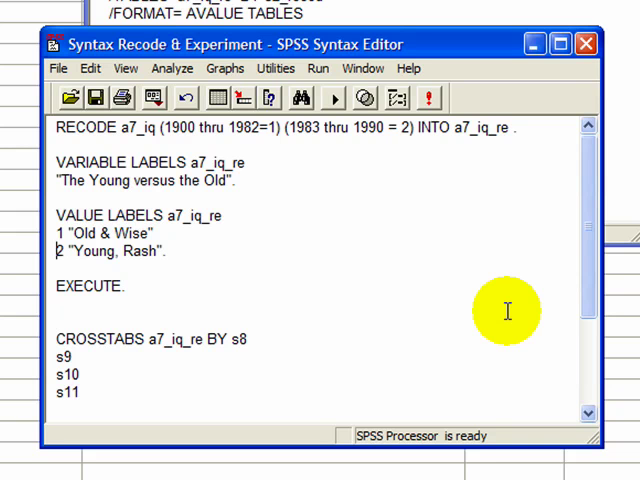